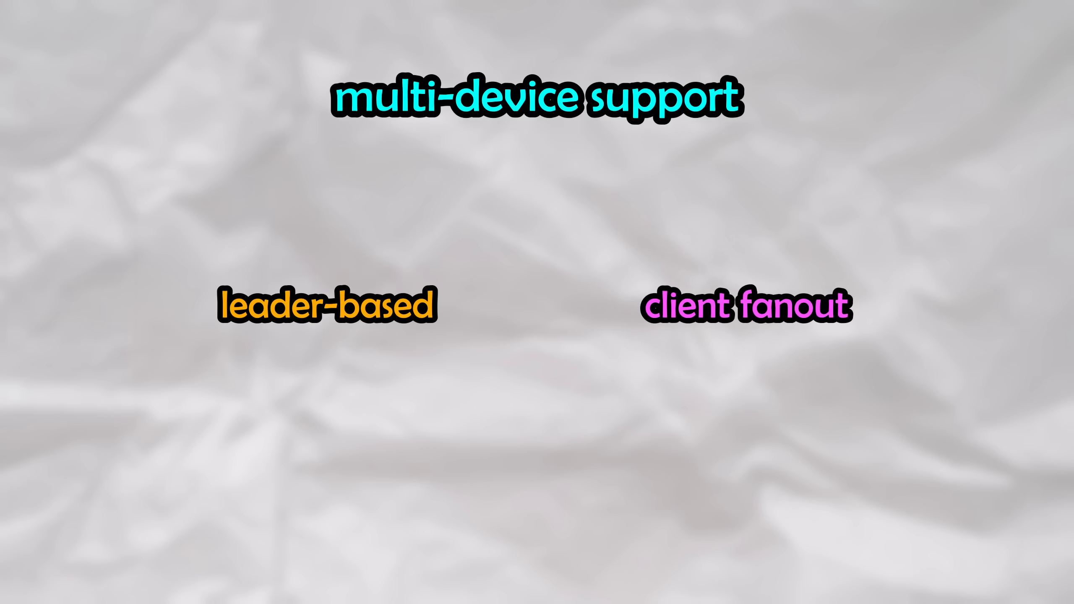
{"action": "left_click", "coordinate": [742, 309]}
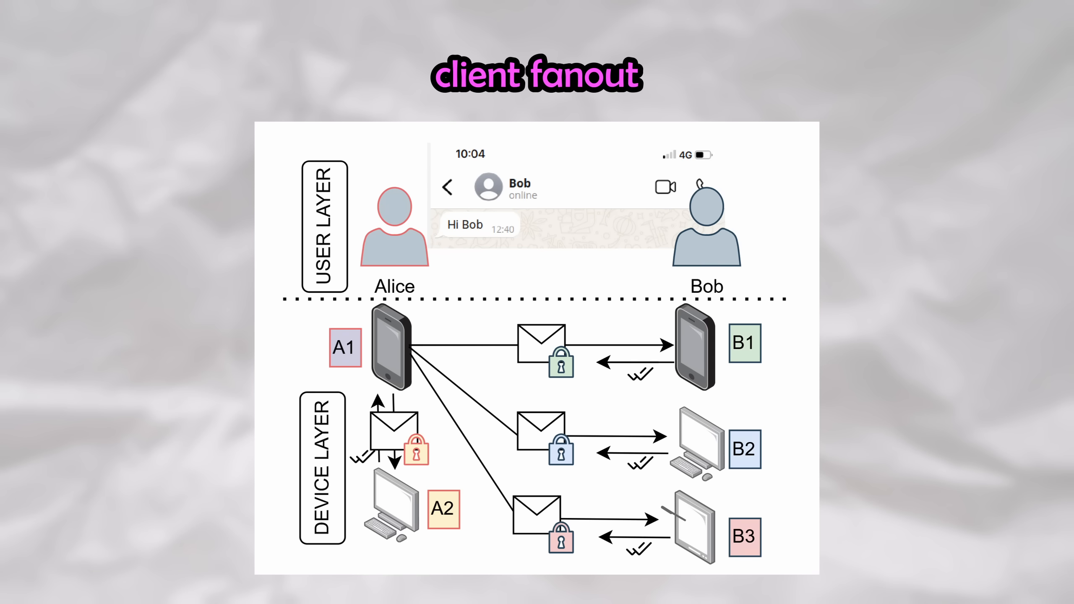